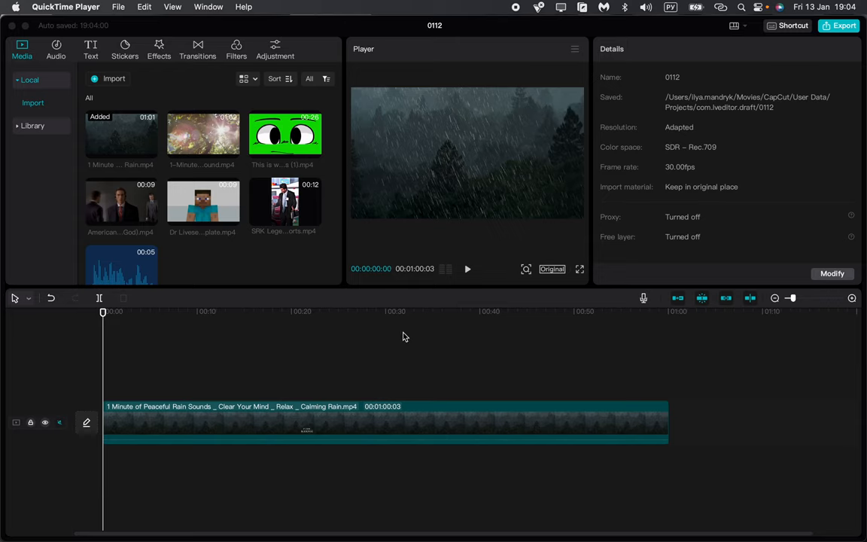
{"action": "mouse_move", "coordinate": [404, 337]}
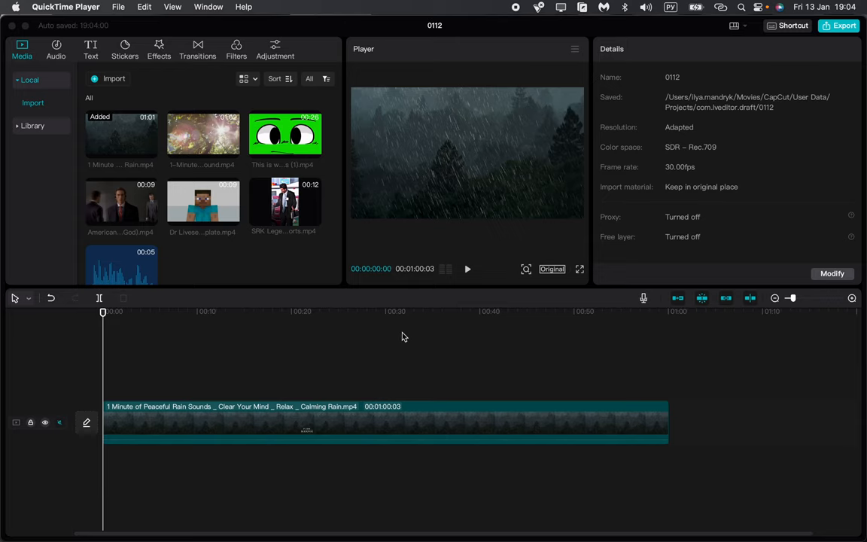
{"action": "mouse_move", "coordinate": [397, 340]}
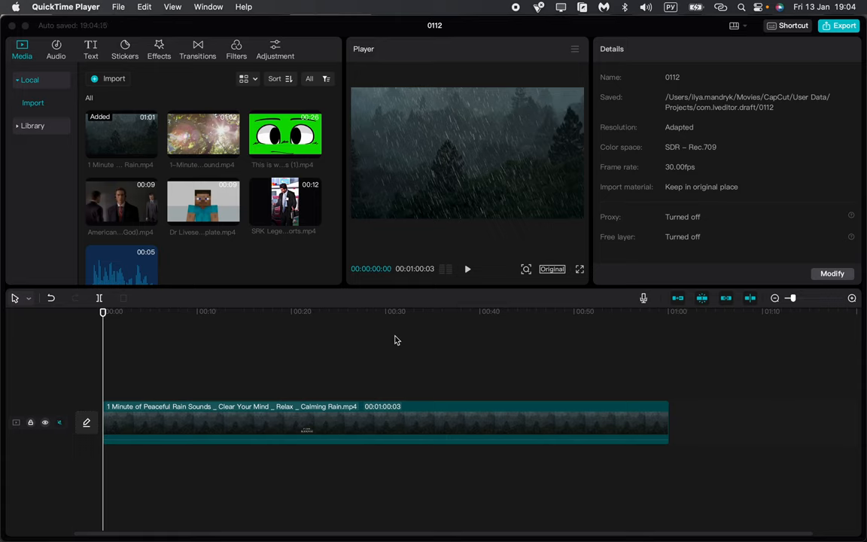
{"action": "mouse_move", "coordinate": [240, 347]}
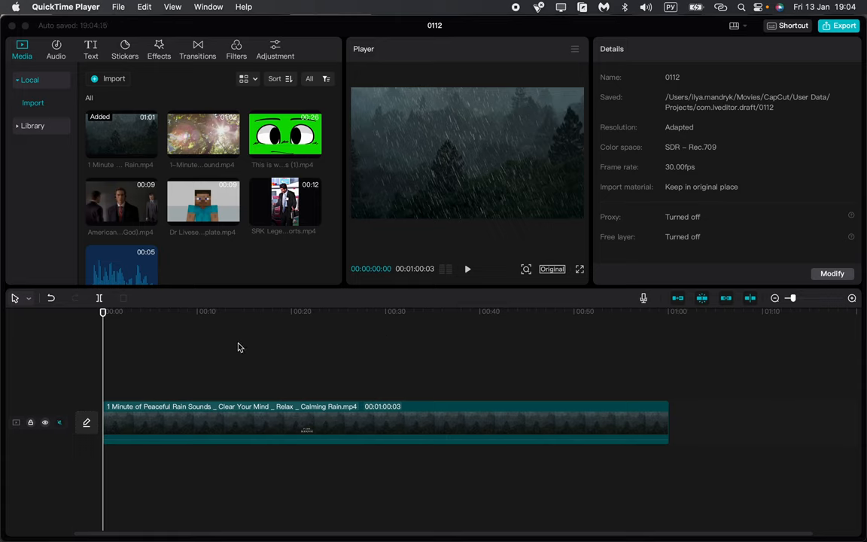
{"action": "mouse_move", "coordinate": [293, 312]}
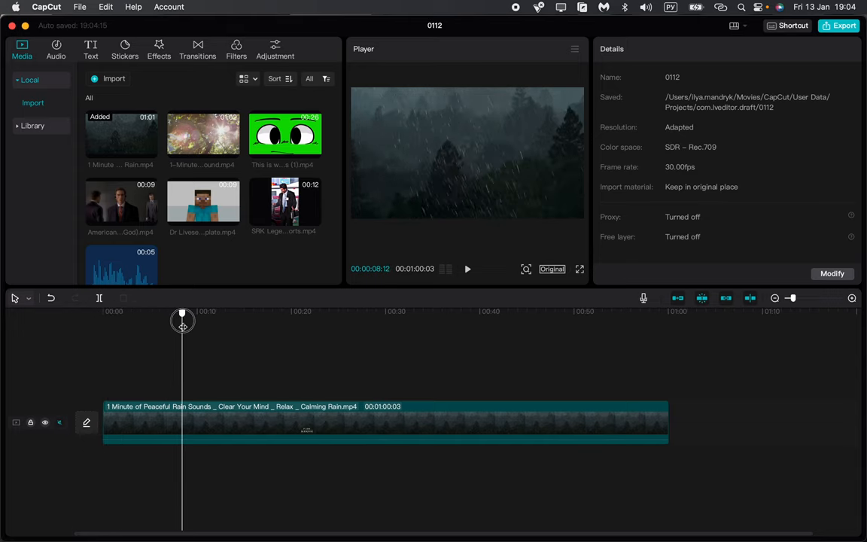
Put the Dr Livesey Minecraft clip on an upper track at about 0:15, scaled to 52%.
{"action": "left_click_drag", "start_coordinate": [182, 316], "coordinate": [268, 316]}
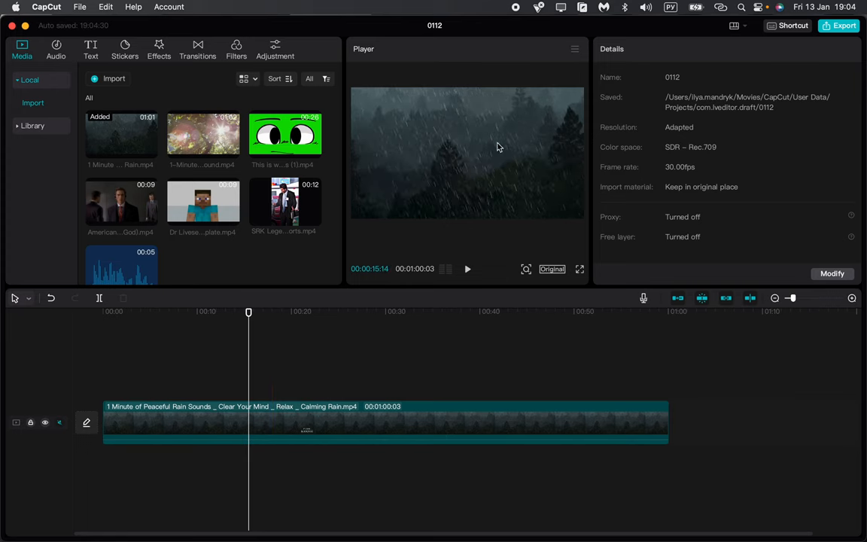
{"action": "mouse_move", "coordinate": [358, 169]}
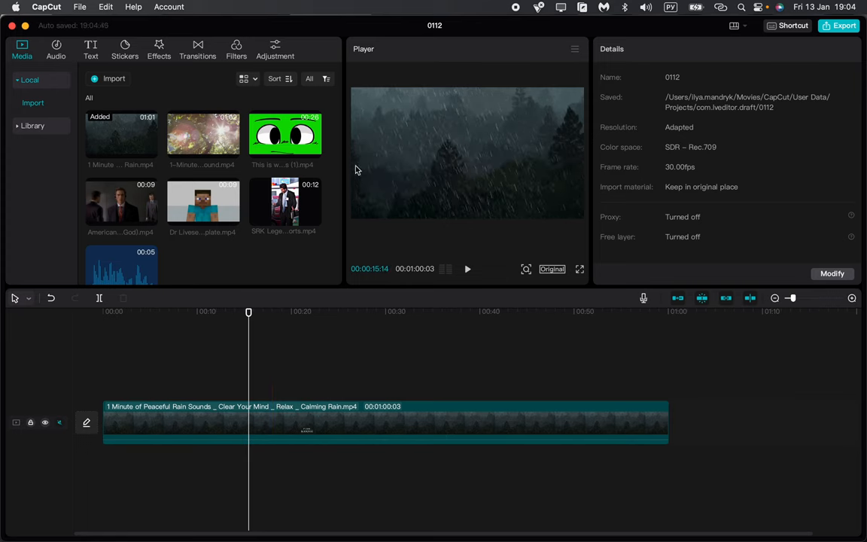
{"action": "left_click_drag", "start_coordinate": [203, 203], "coordinate": [253, 376]}
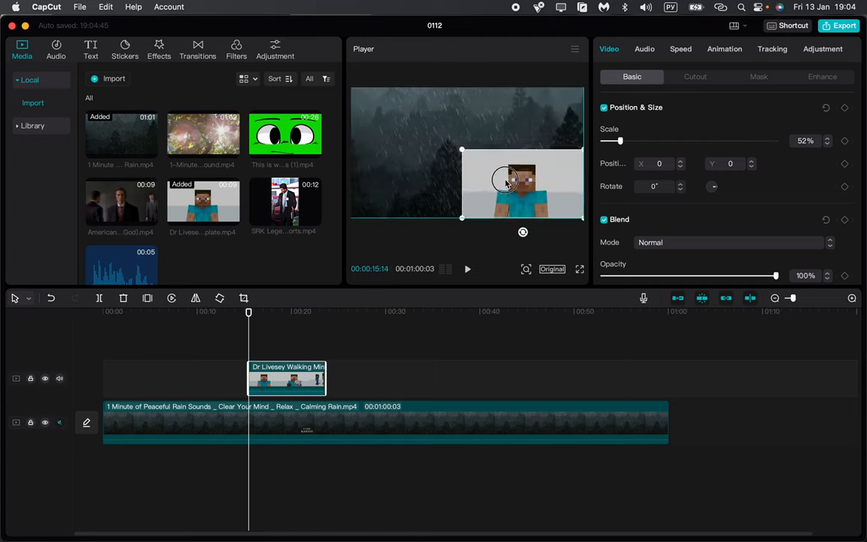
Swap the Dr Livesey overlay for a muted rain-clip copy spanning roughly 17–24 seconds.
{"action": "left_click", "coordinate": [466, 269]}
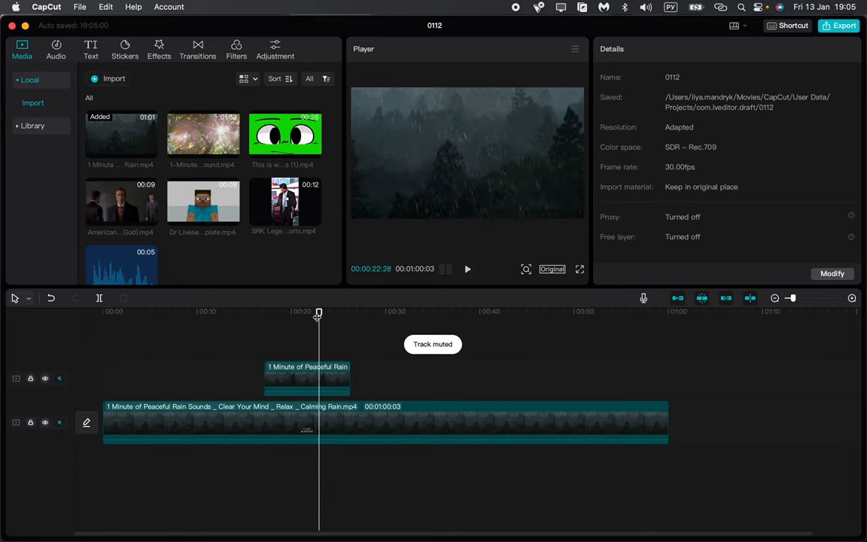
Scale the upper rain copy to 41%, move it lower right, and start it near 15 seconds.
{"action": "left_click", "coordinate": [307, 378]}
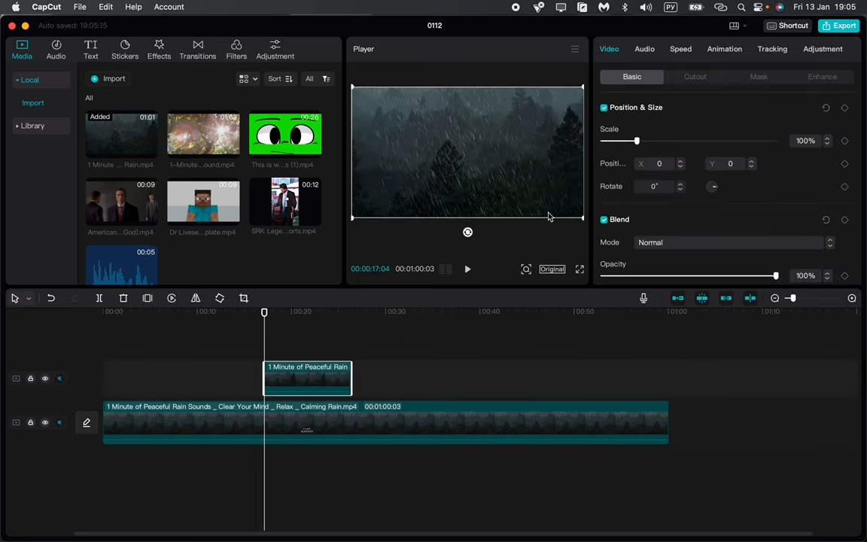
{"action": "left_click_drag", "start_coordinate": [584, 89], "coordinate": [570, 158]}
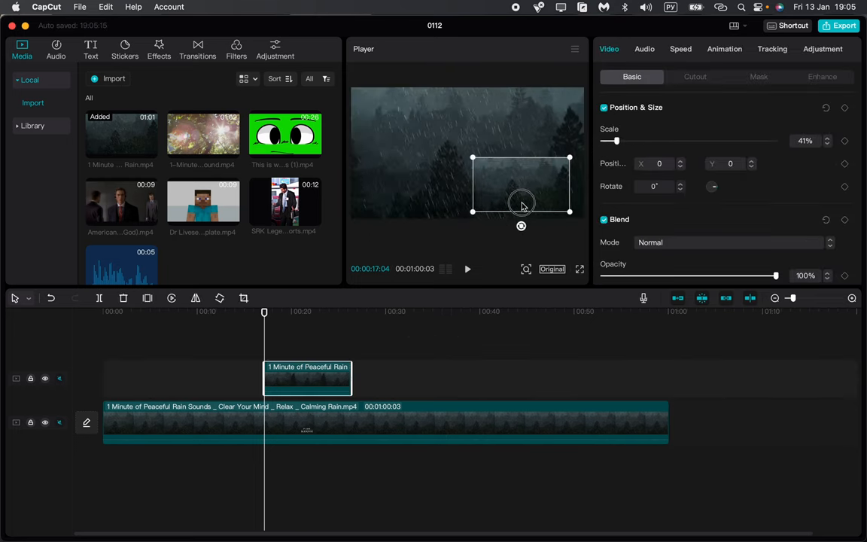
{"action": "left_click_drag", "start_coordinate": [521, 194], "coordinate": [466, 159]}
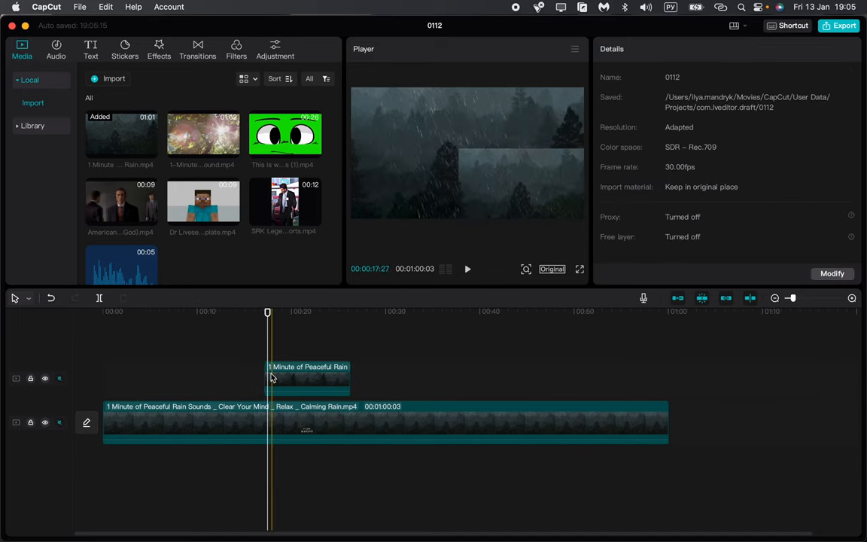
{"action": "left_click", "coordinate": [307, 377]}
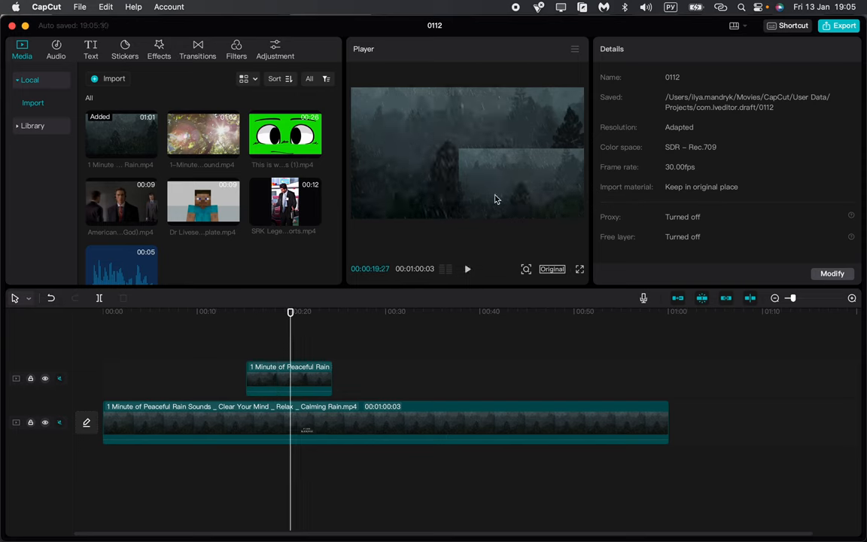
{"action": "left_click", "coordinate": [467, 269]}
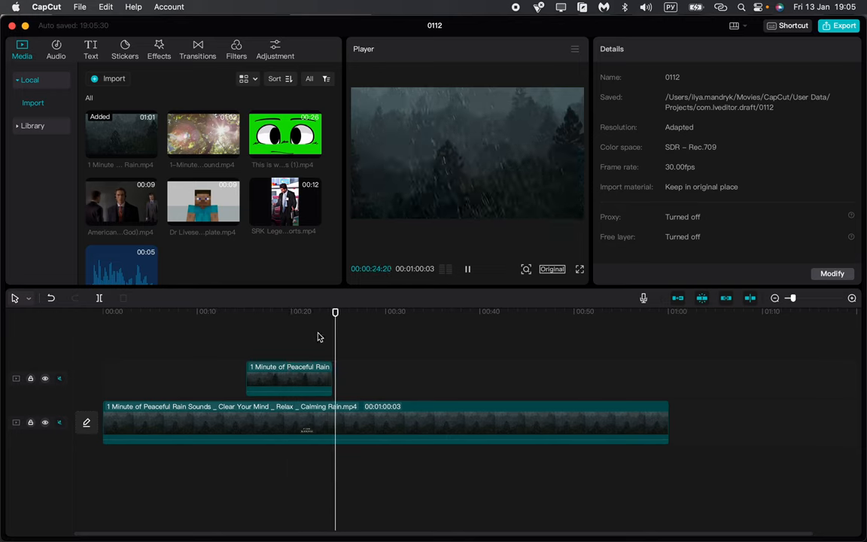
{"action": "left_click_drag", "start_coordinate": [335, 312], "coordinate": [286, 312]}
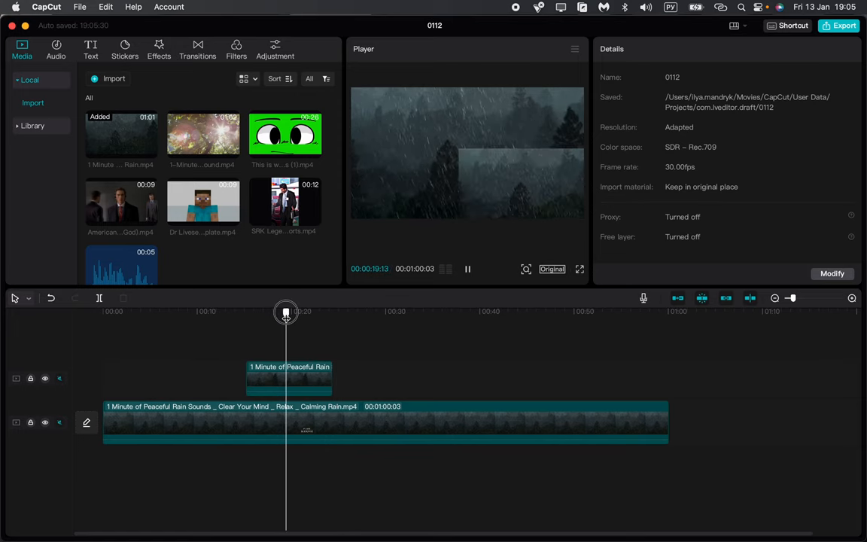